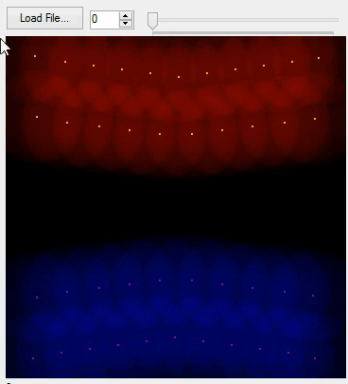
pyautogui.moveTo(322, 362)
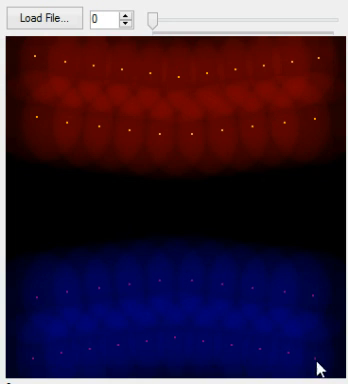
pyautogui.moveTo(24, 200)
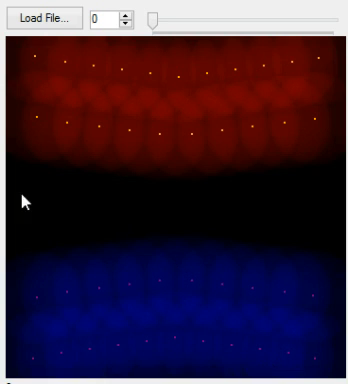
pyautogui.moveTo(38, 310)
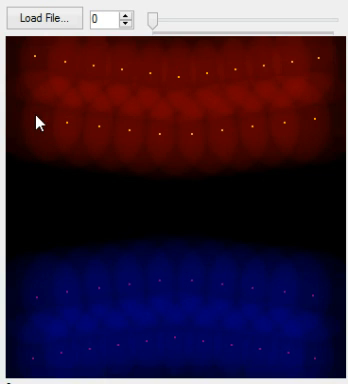
pyautogui.moveTo(78, 137)
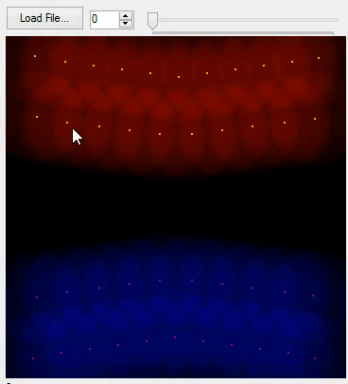
pyautogui.moveTo(45, 123)
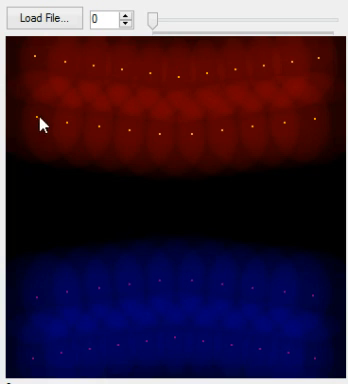
pyautogui.moveTo(63, 90)
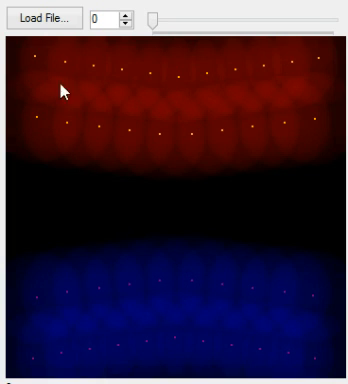
pyautogui.moveTo(52, 146)
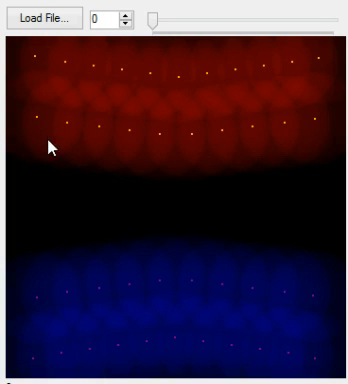
pyautogui.moveTo(133, 290)
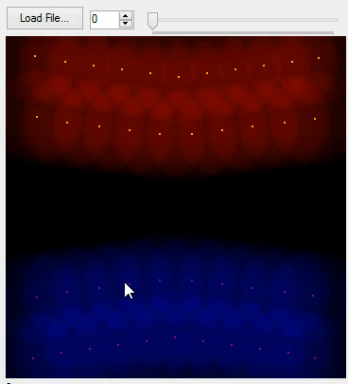
pyautogui.moveTo(33, 322)
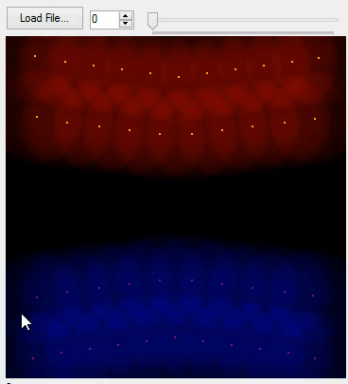
pyautogui.moveTo(177, 266)
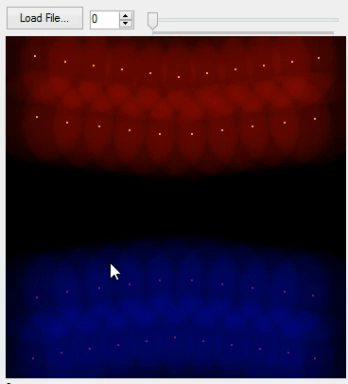
pyautogui.moveTo(48, 202)
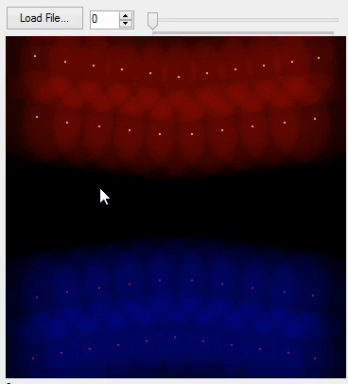
pyautogui.moveTo(137, 172)
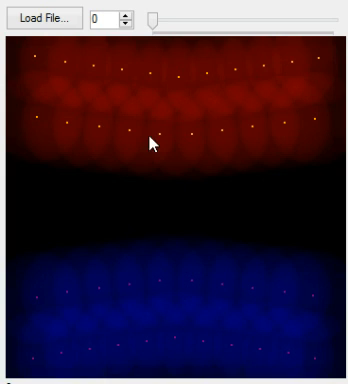
pyautogui.moveTo(160, 145)
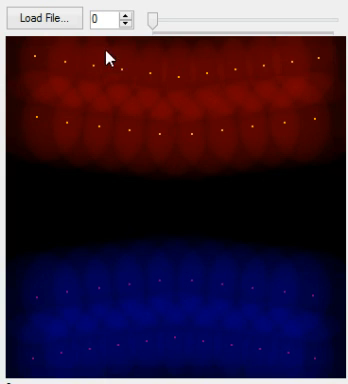
pyautogui.moveTo(322, 278)
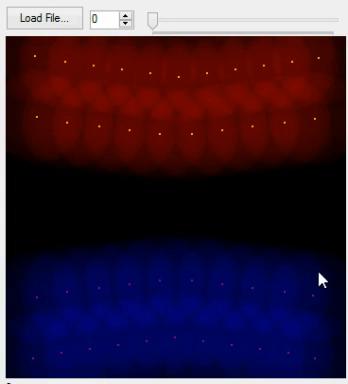
# Advance the replay to frame 29, where the red and blue zones share a border
pyautogui.click(123, 18)
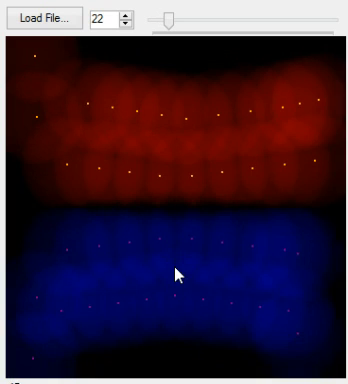
pyautogui.moveTo(170, 21); pyautogui.dragTo(200, 21)
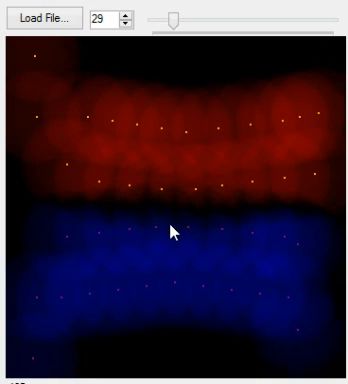
pyautogui.moveTo(294, 227)
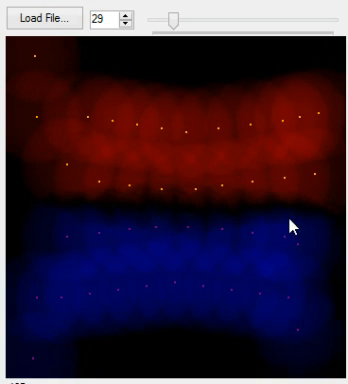
pyautogui.moveTo(67, 195)
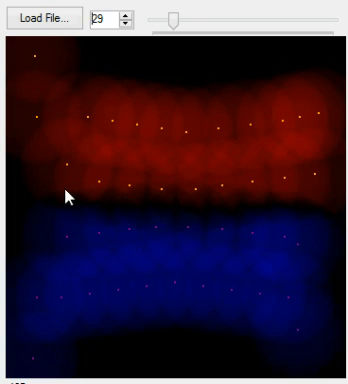
pyautogui.moveTo(136, 211)
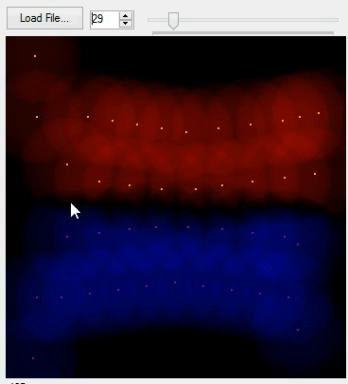
pyautogui.moveTo(258, 222)
pyautogui.write('80')
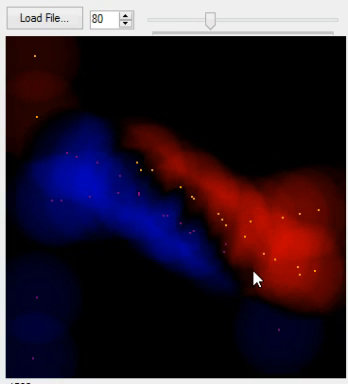
pyautogui.moveTo(249, 266)
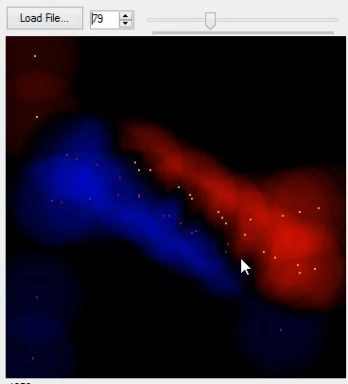
pyautogui.moveTo(254, 258)
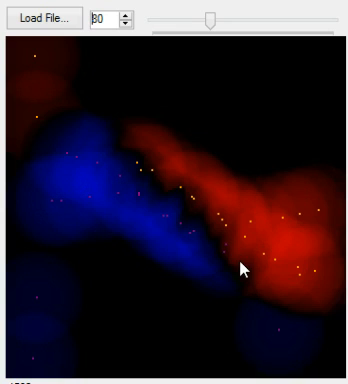
pyautogui.moveTo(207, 285)
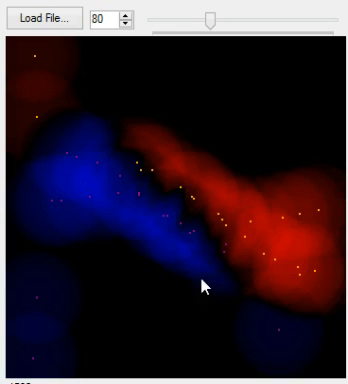
pyautogui.moveTo(229, 227)
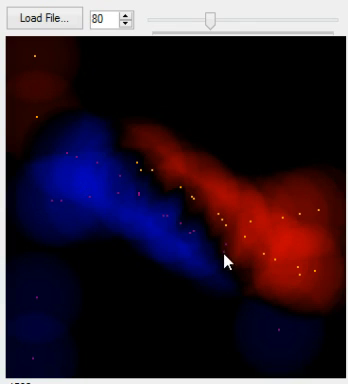
pyautogui.moveTo(221, 262)
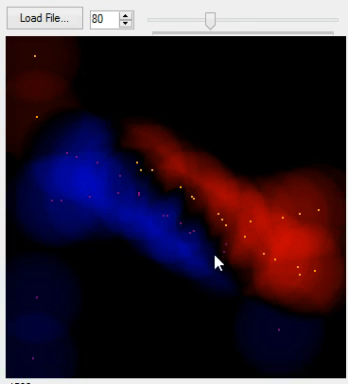
pyautogui.moveTo(248, 257)
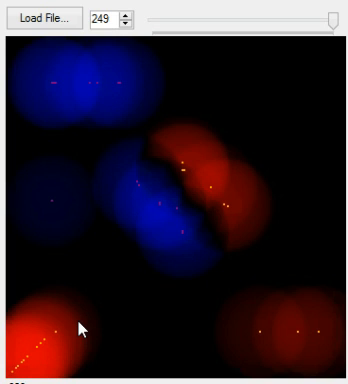
pyautogui.moveTo(178, 315)
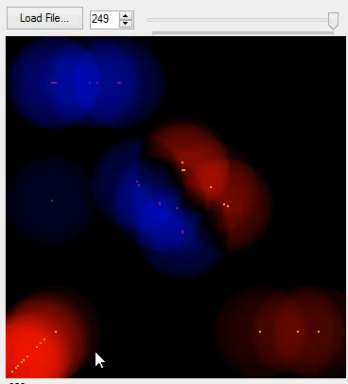
pyautogui.moveTo(207, 324)
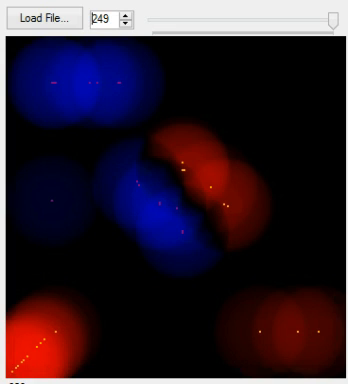
pyautogui.moveTo(125, 110)
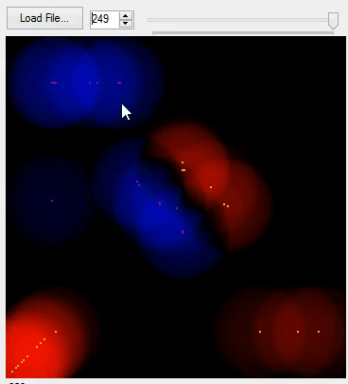
pyautogui.moveTo(82, 131)
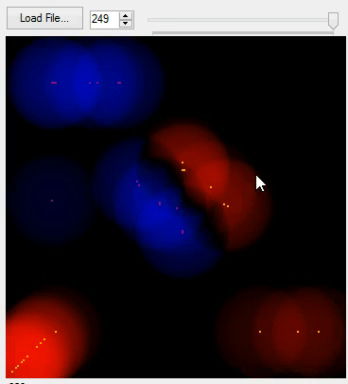
pyautogui.moveTo(224, 192)
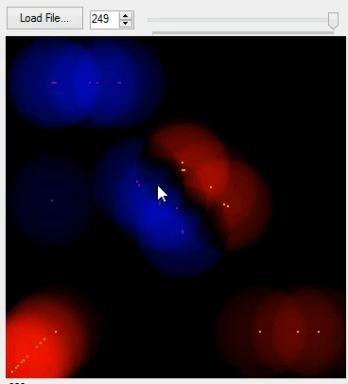
pyautogui.moveTo(113, 182)
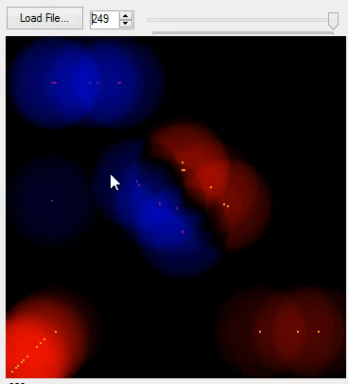